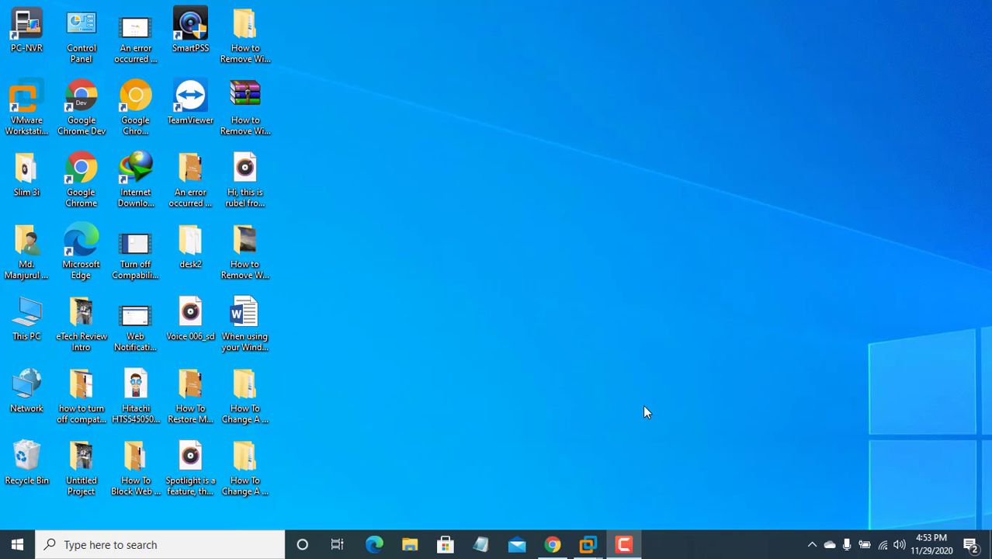
mouse_move(660, 413)
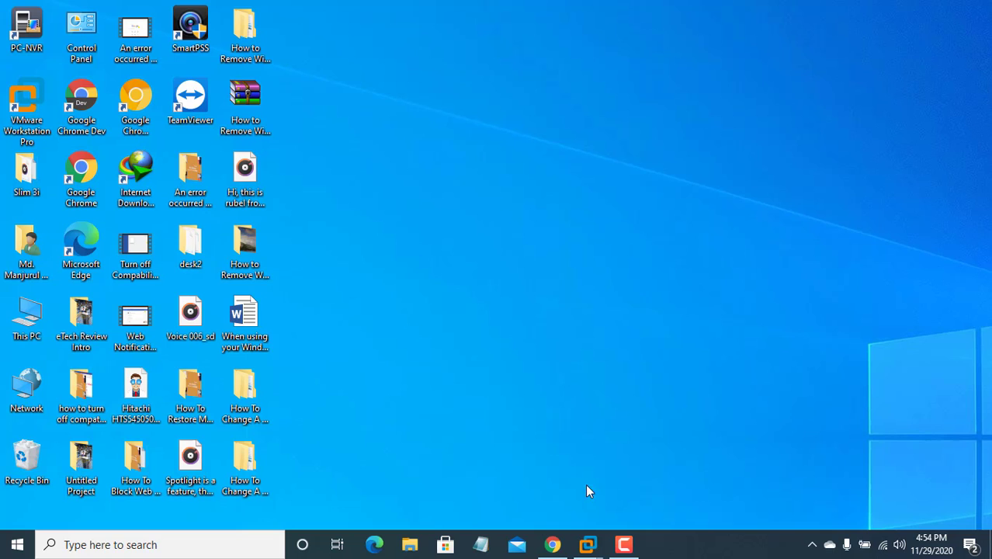
Search the Start menu for 'windows security' to surface the Windows Security app
click(17, 544)
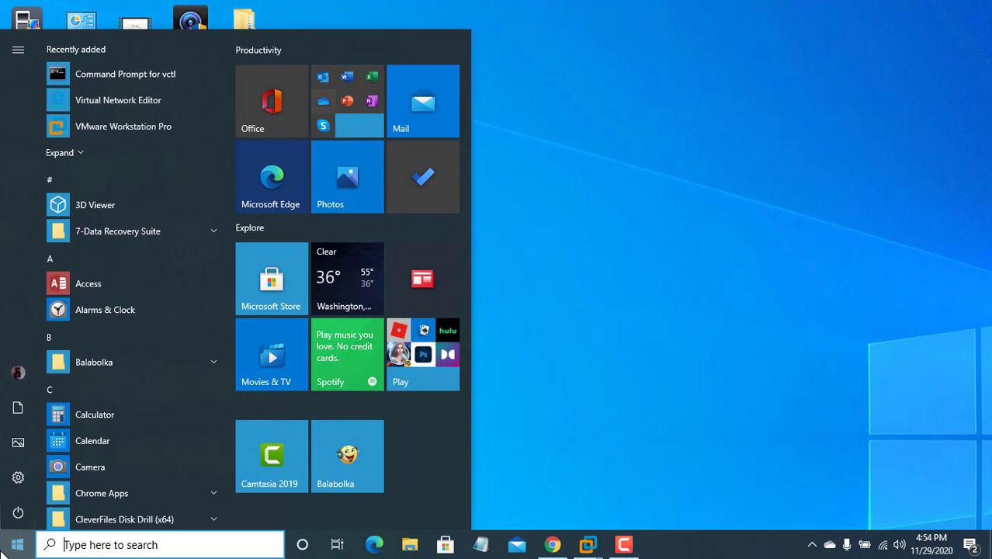
text(windows security)
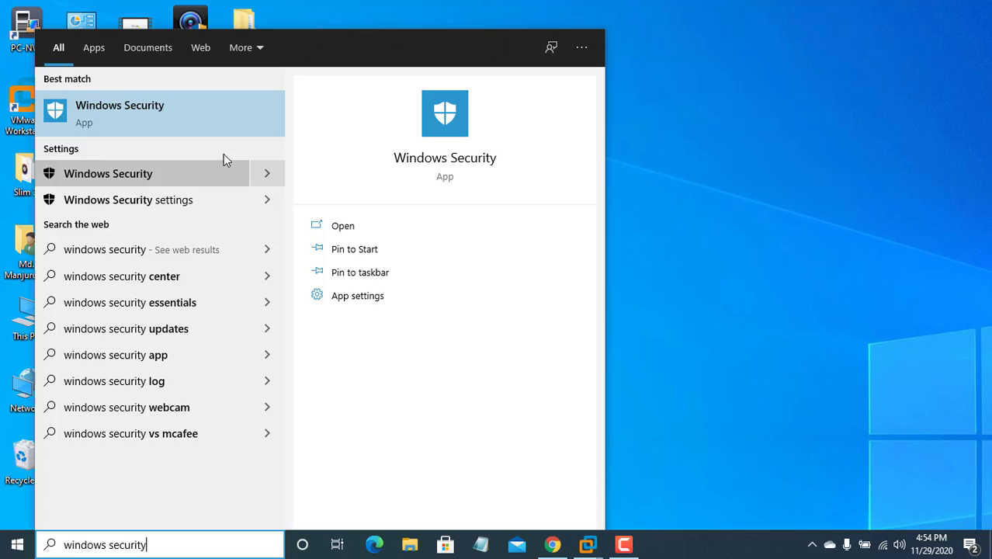
mouse_move(156, 124)
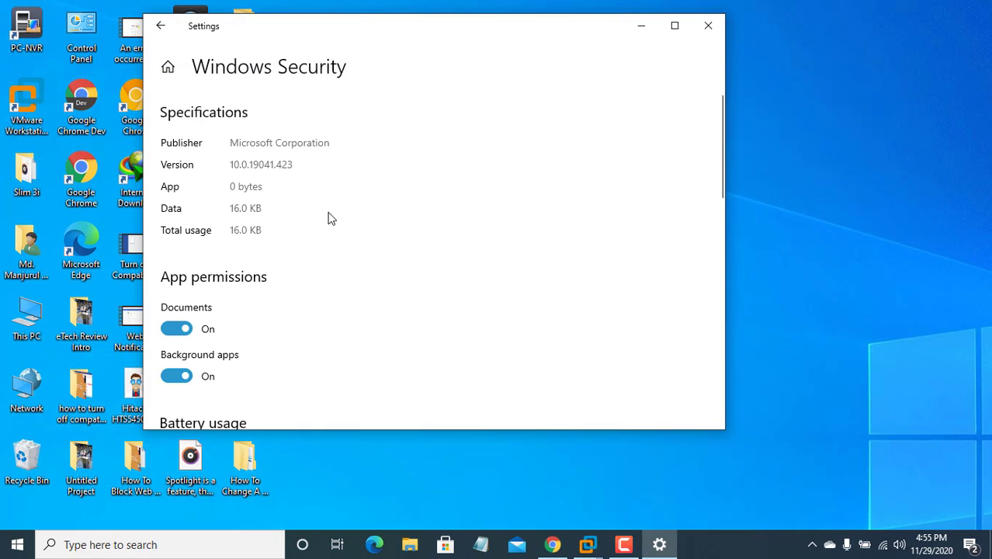
Reset the Windows Security app from its App settings page, confirming data deletion
scroll(down, 3)
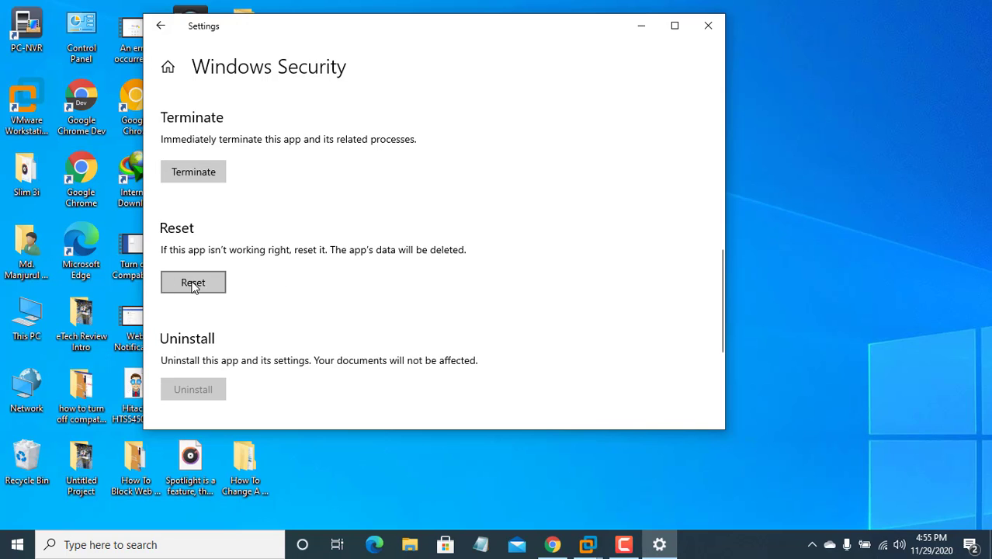
click(192, 282)
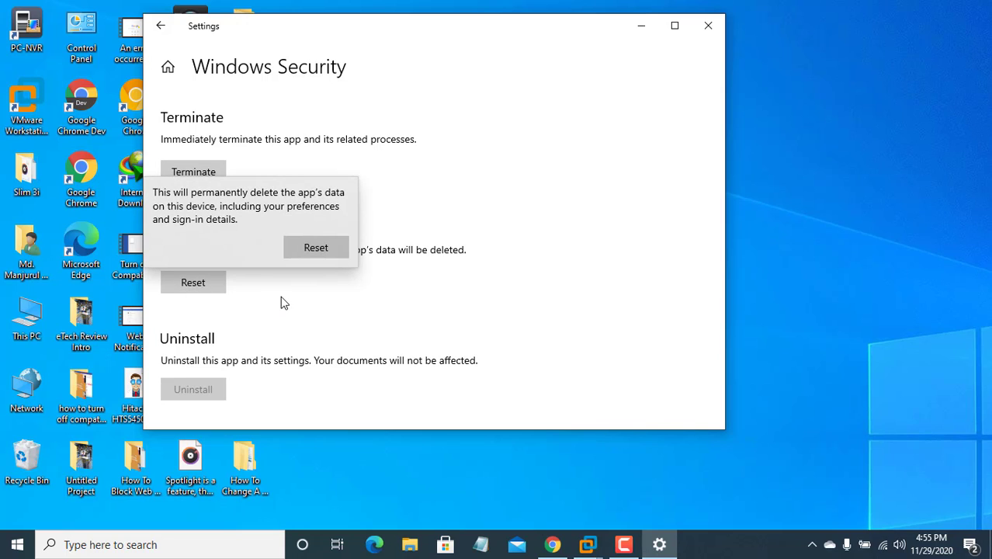
click(315, 246)
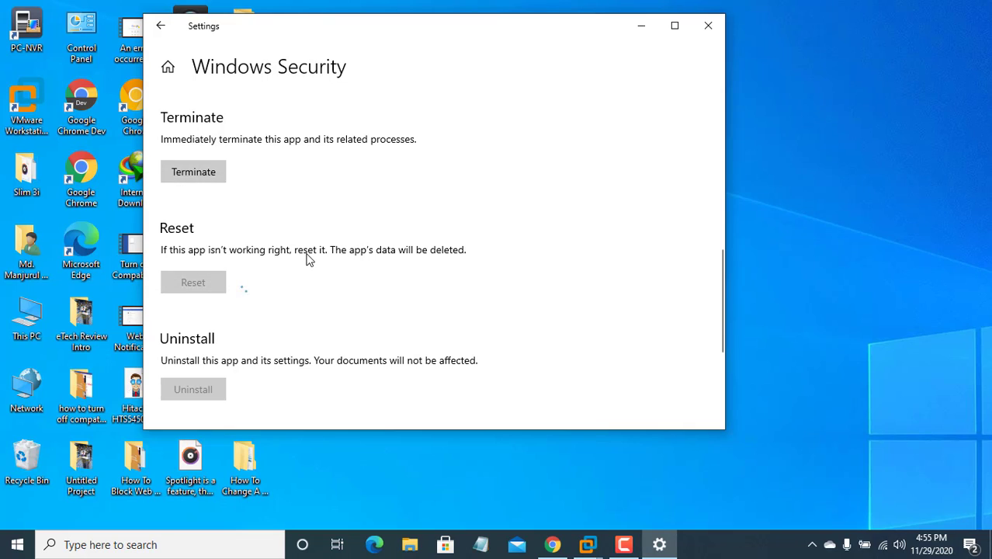
click(192, 283)
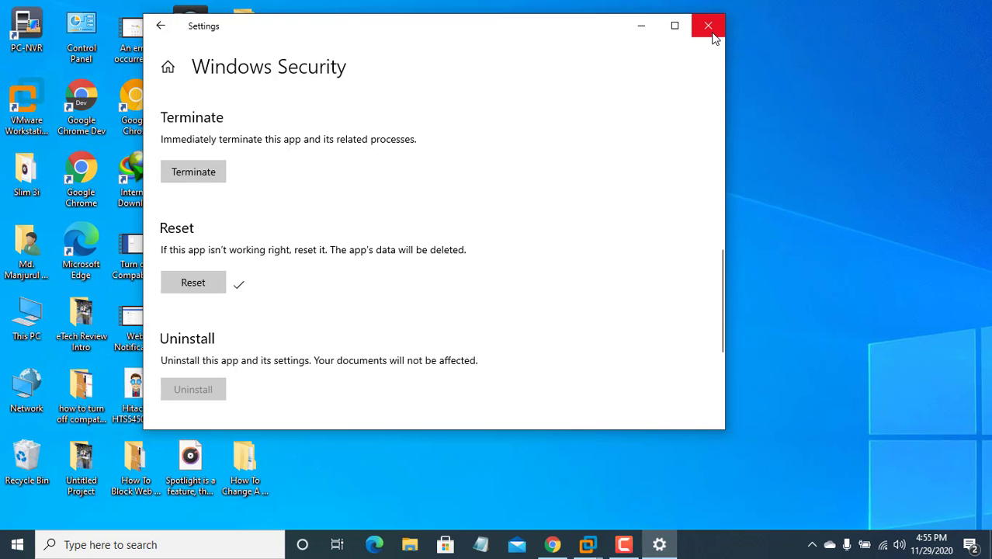
mouse_move(708, 25)
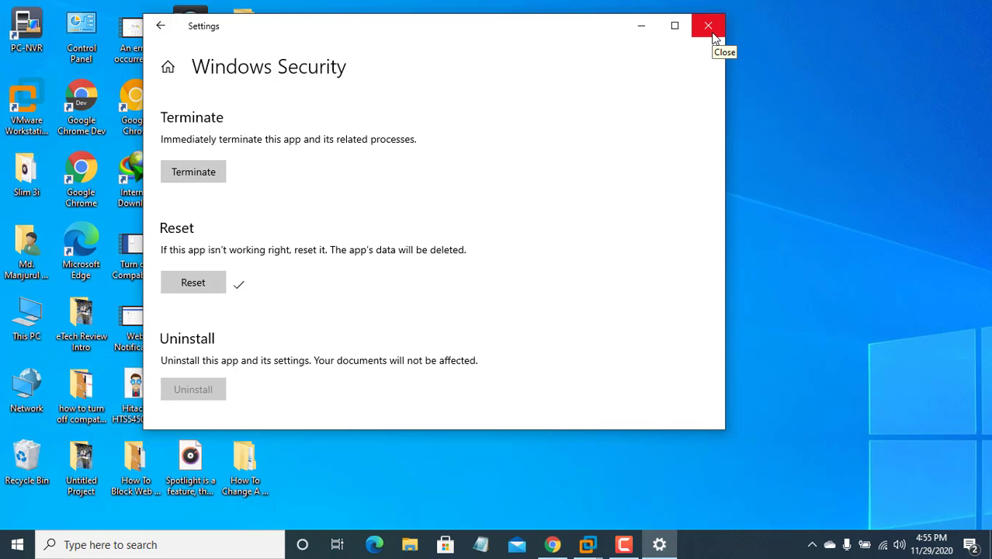